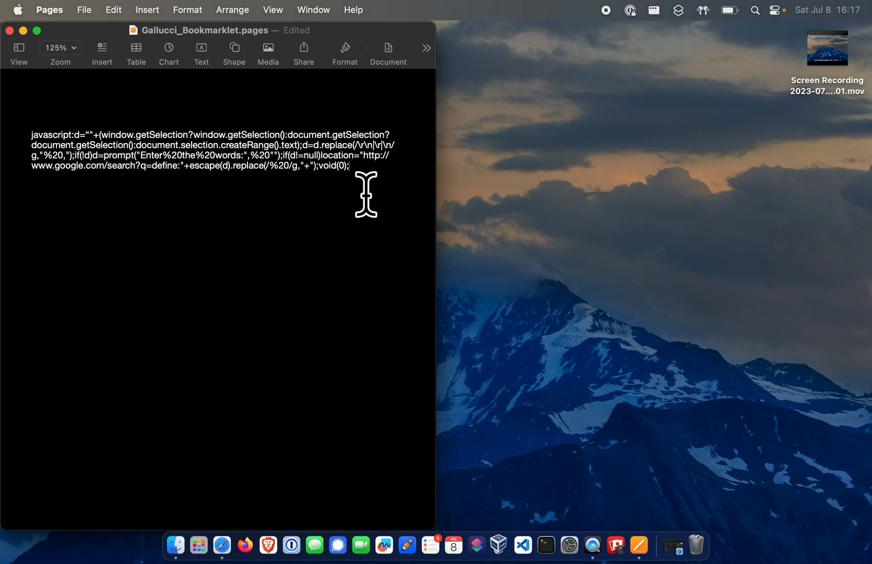
pyautogui.moveTo(526, 540)
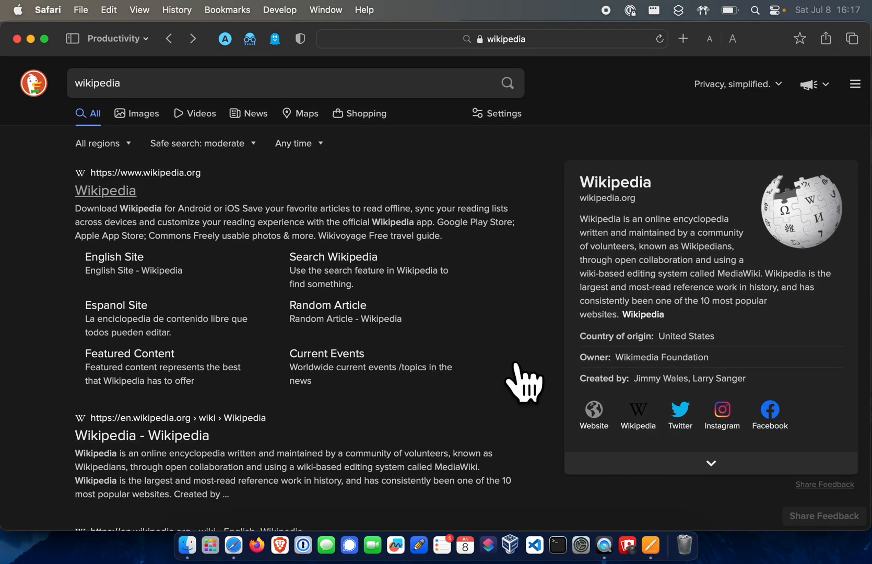
# Review the bookmarks library, then bring up the Bookmarks menu over the DuckDuckGo results page
pyautogui.click(228, 10)
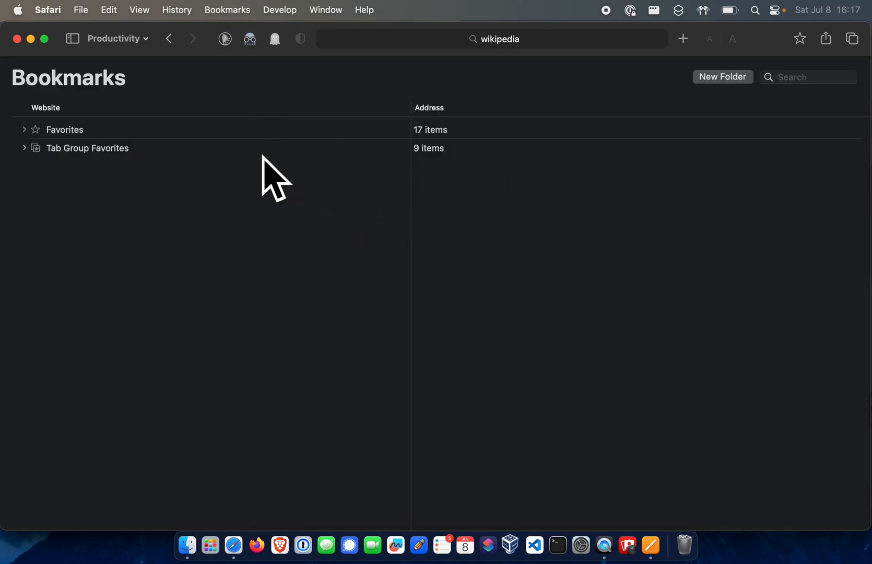
pyautogui.moveTo(184, 84)
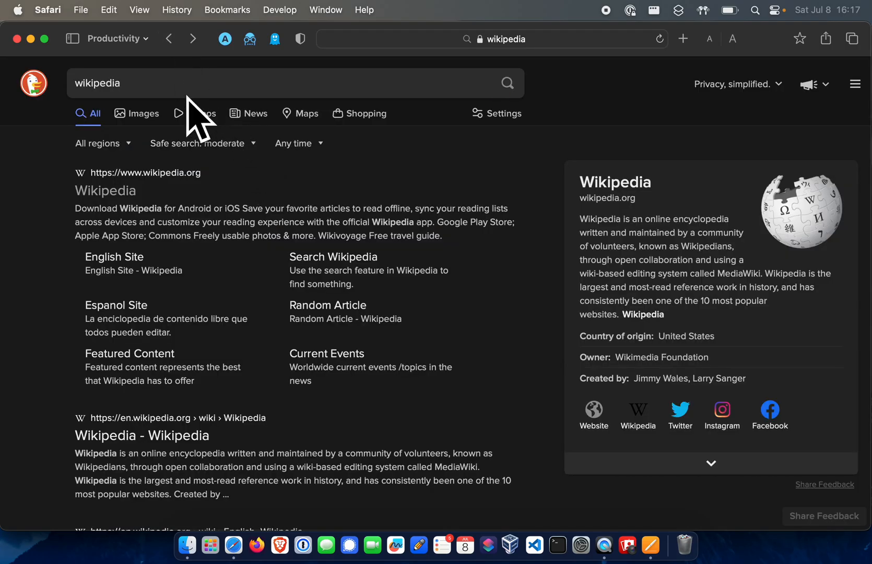
pyautogui.click(226, 11)
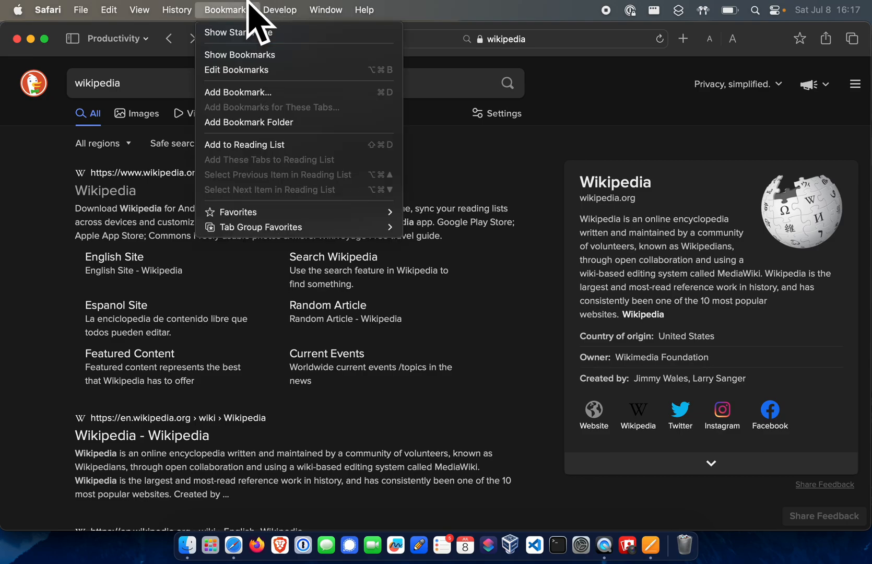
# Bookmark the DuckDuckGo wikipedia results page and rename the bookmark 'Def'
pyautogui.click(237, 92)
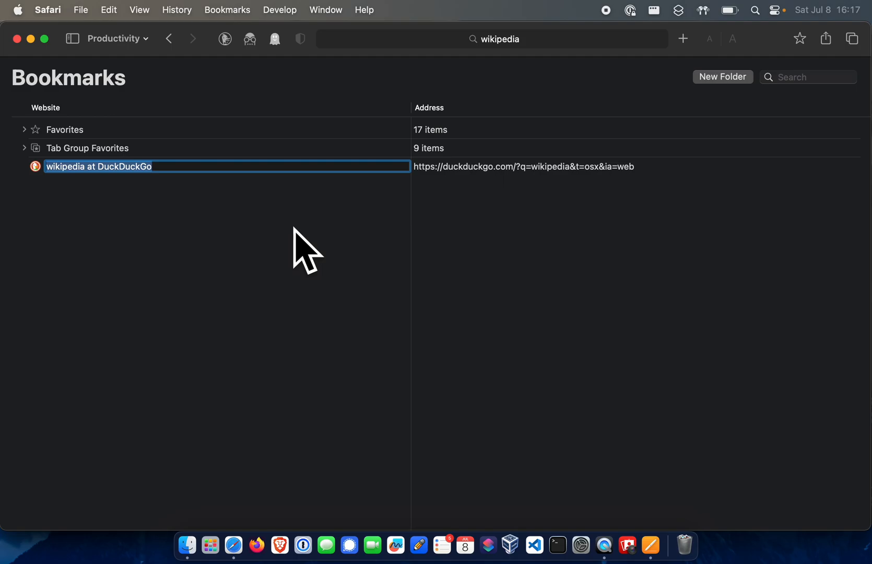
pyautogui.write('Def')
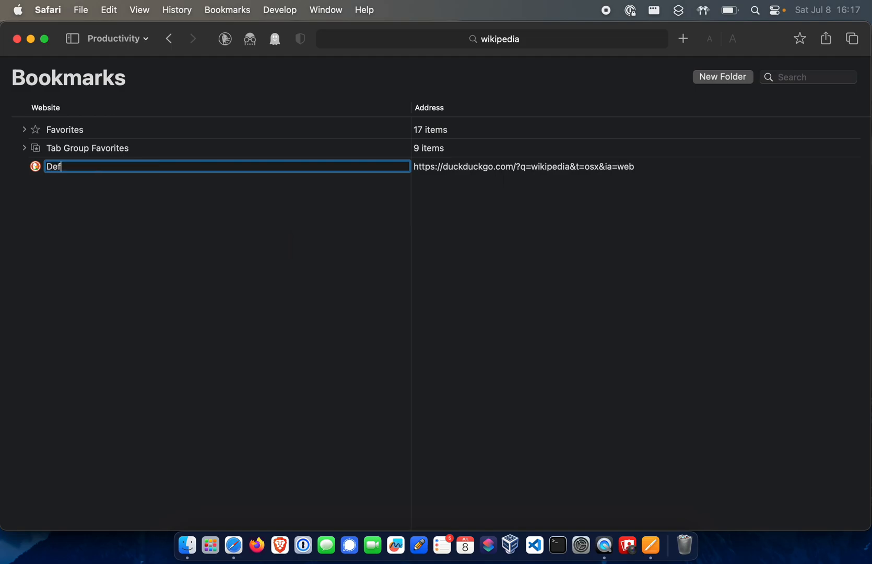
pyautogui.press('Return')
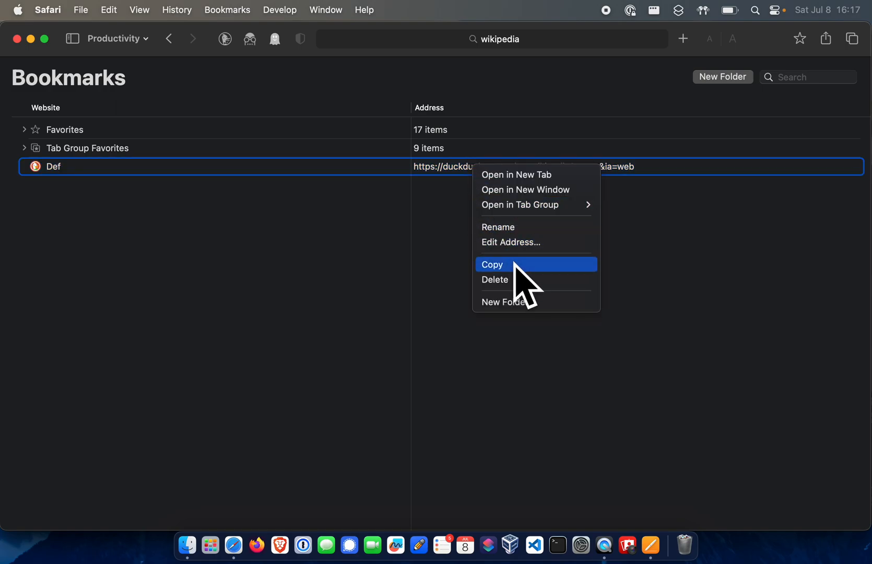
# Replace the Def bookmark's address with the JavaScript define-lookup bookmarklet code
pyautogui.click(512, 265)
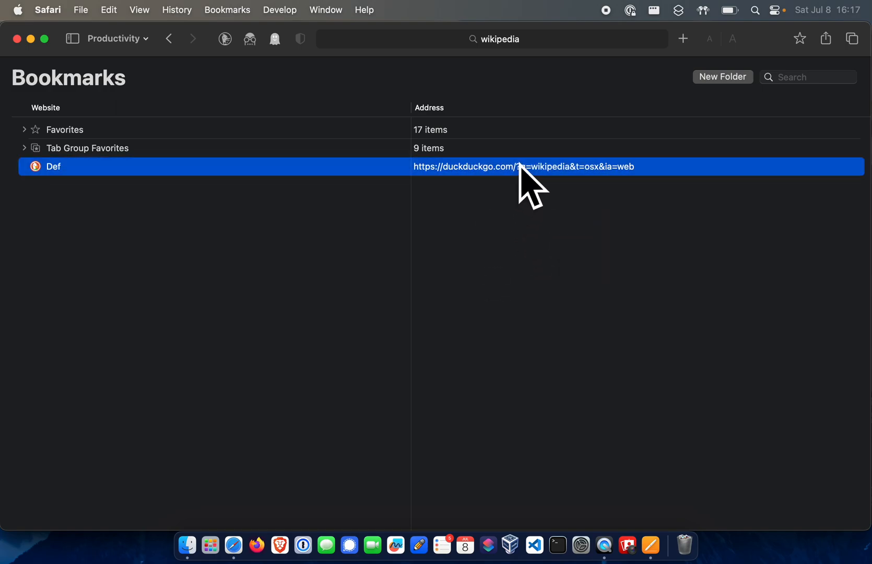
pyautogui.doubleClick(523, 167)
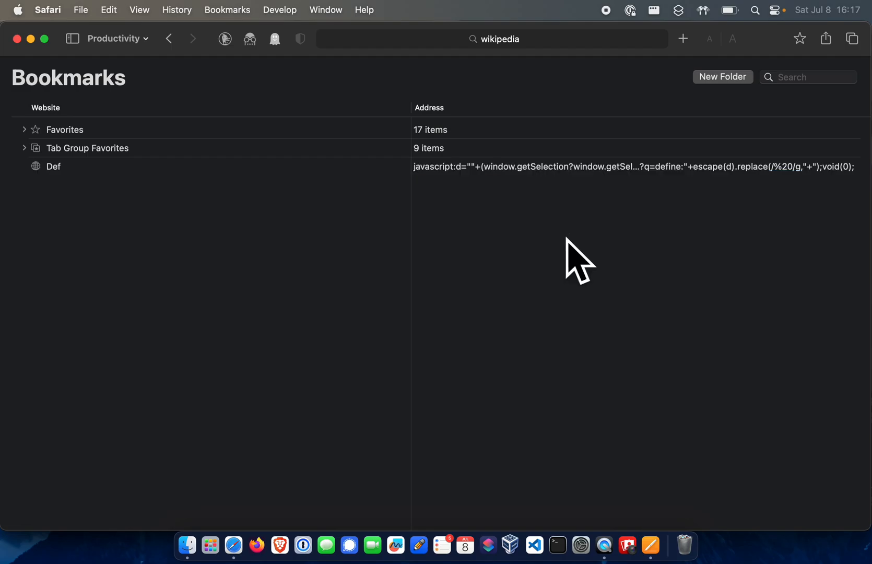
pyautogui.moveTo(701, 182)
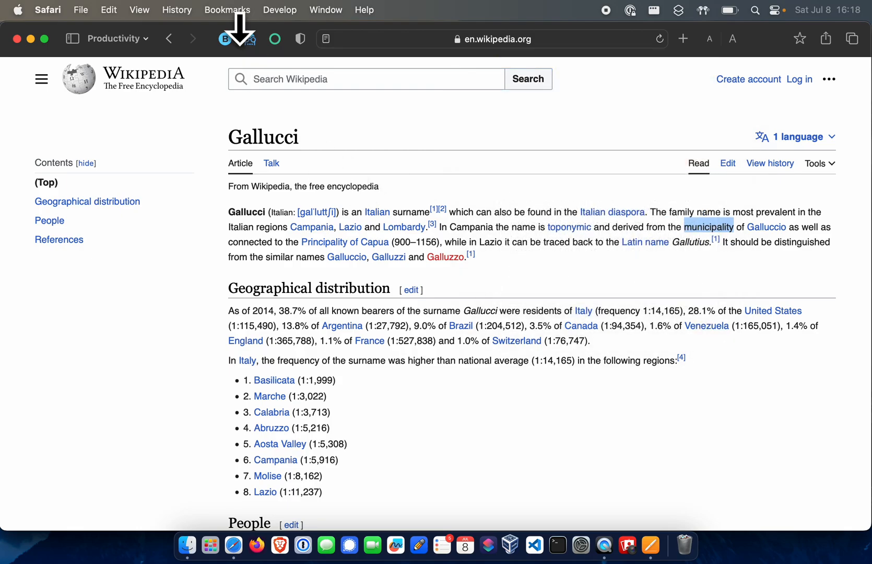
# Run the Def bookmarklet on the selected word 'municipality' from the Gallucci Wikipedia article
pyautogui.click(227, 11)
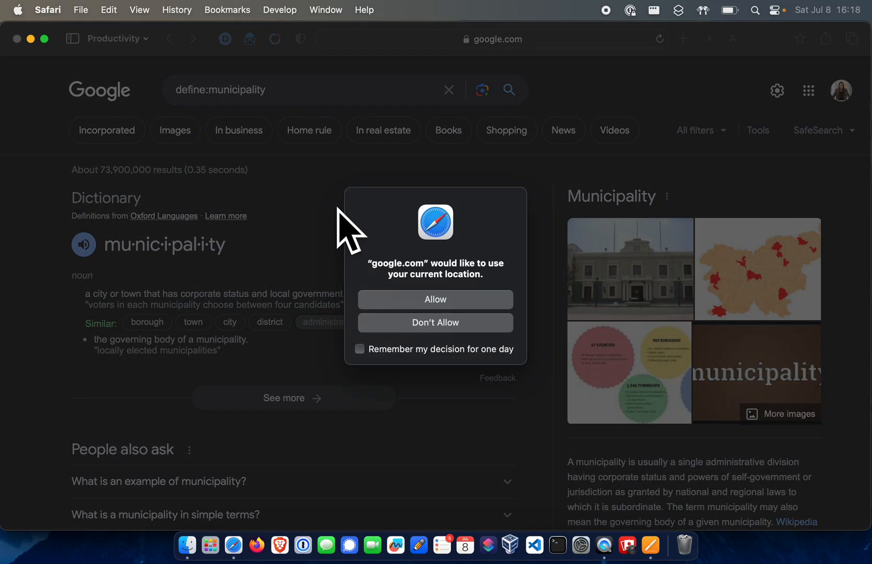
# Choose Don't Allow on google.com's location request so the define:municipality results show fully
pyautogui.click(436, 323)
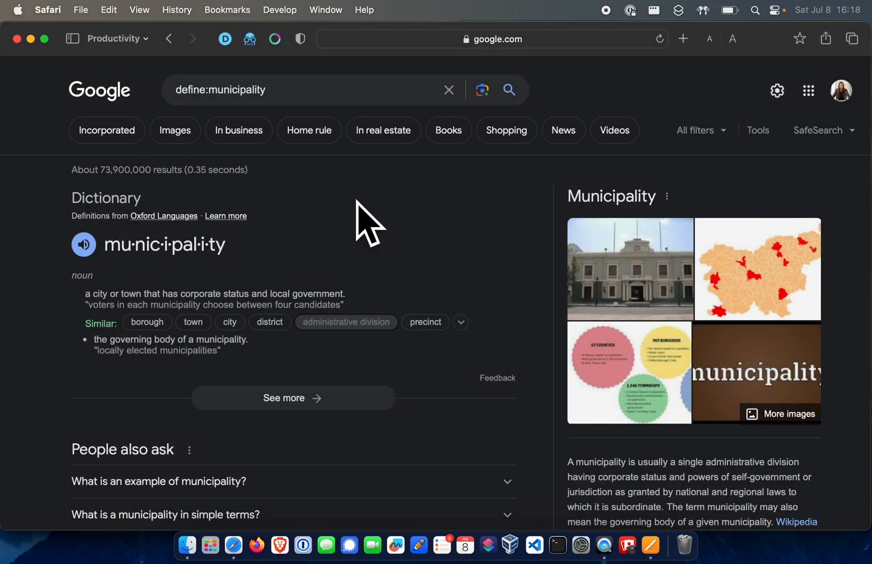
pyautogui.moveTo(228, 233)
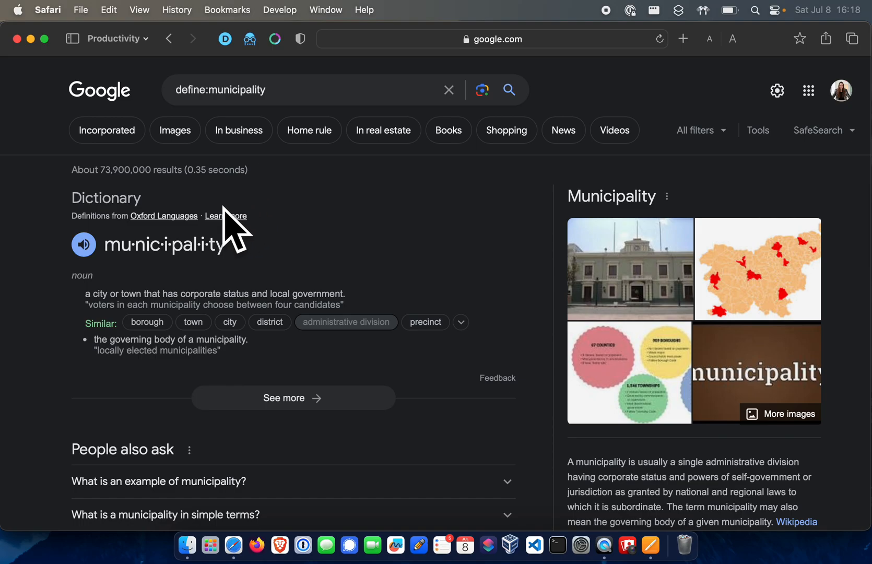
pyautogui.moveTo(312, 239)
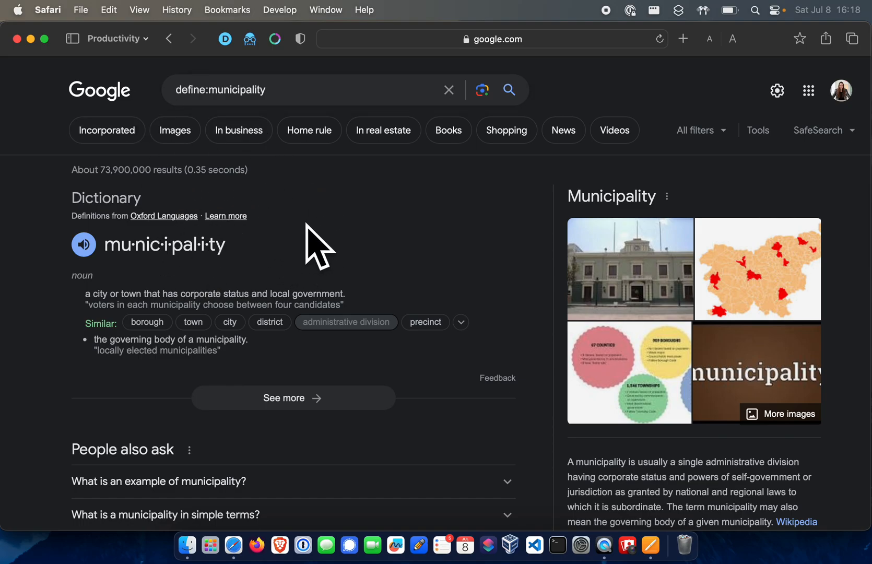